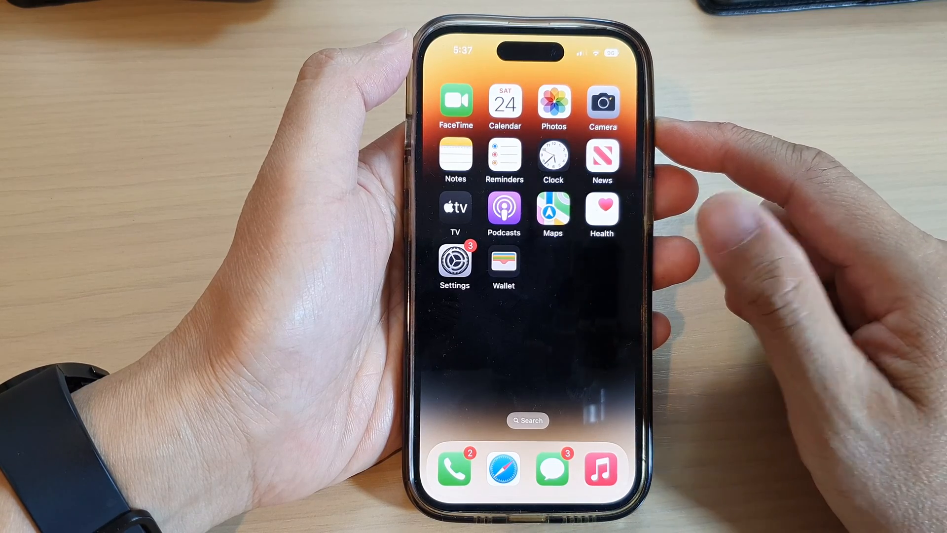
- Launch Settings from the home screen and reach the Screen Time page
click(453, 265)
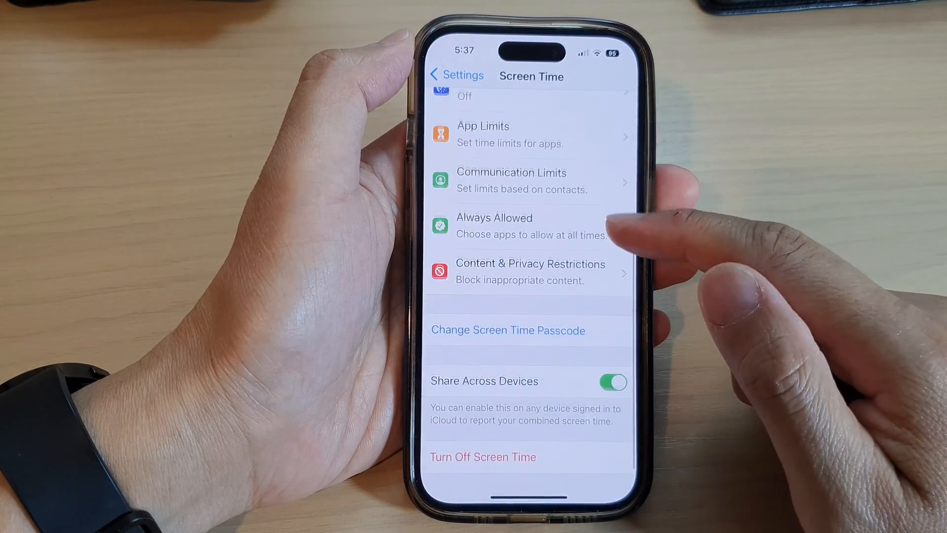
- Go into Content & Privacy Restrictions and reach the Account Changes options
scroll(down, 3)
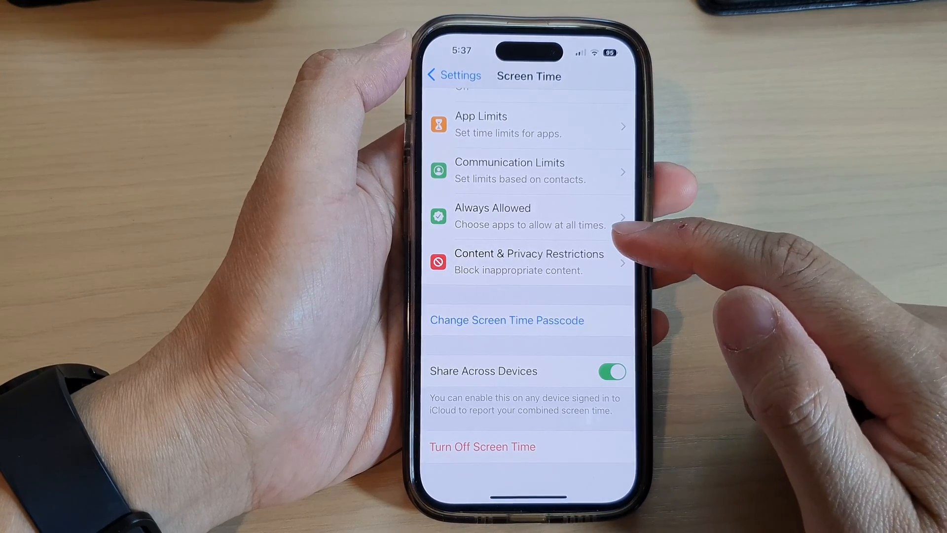
click(528, 261)
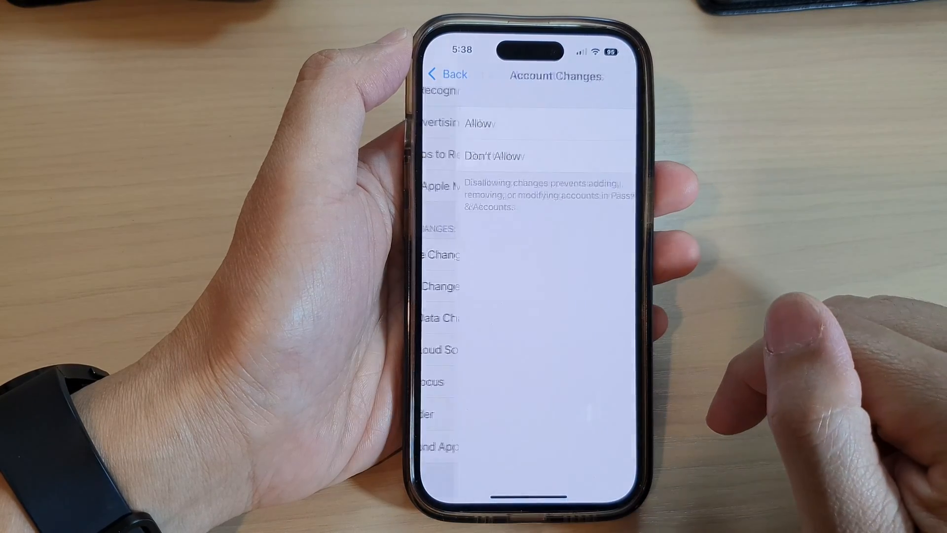
- Set Account Changes to Don't Allow, then Allow, and return to Content & Privacy Restrictions
click(477, 123)
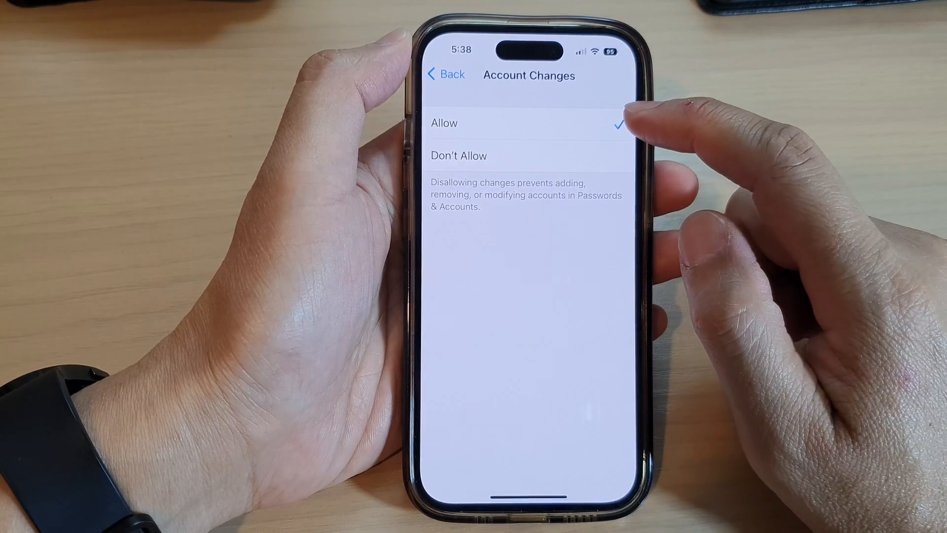
click(458, 155)
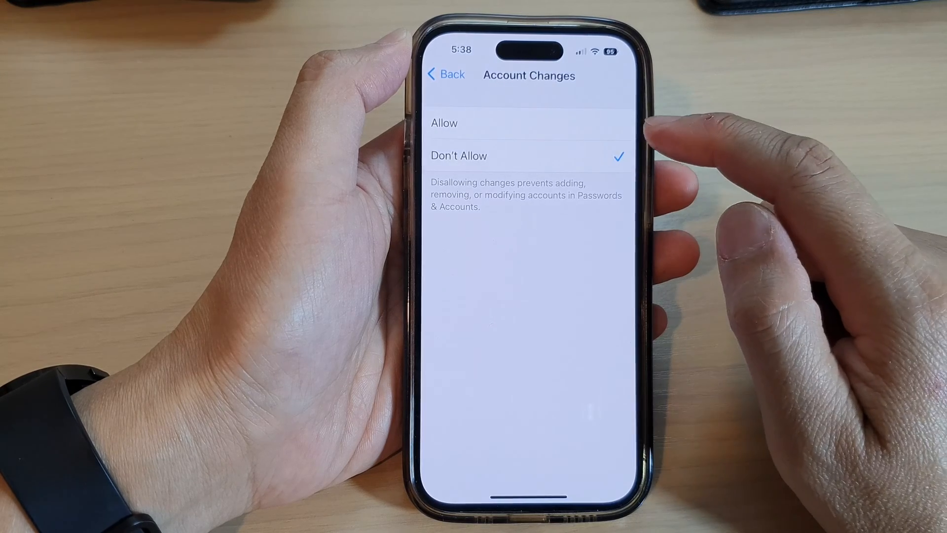
click(444, 124)
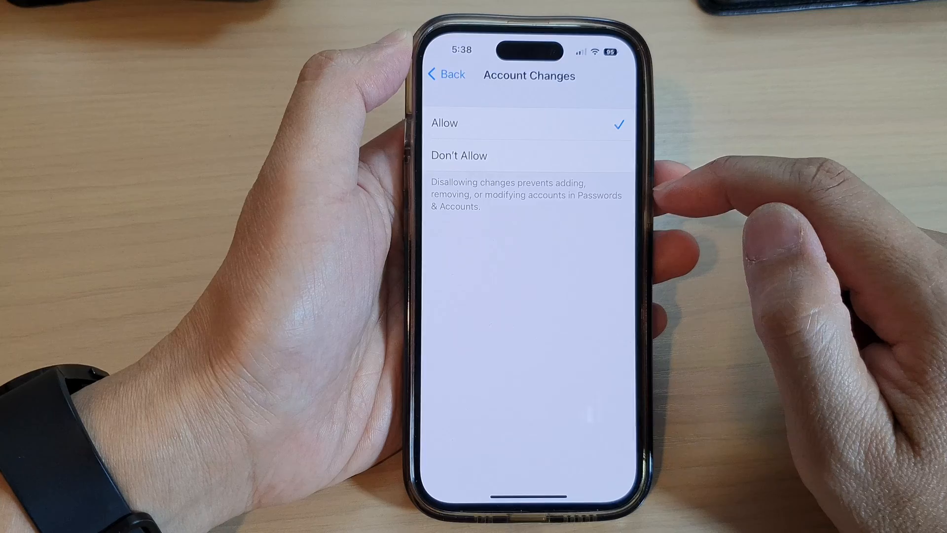
click(445, 74)
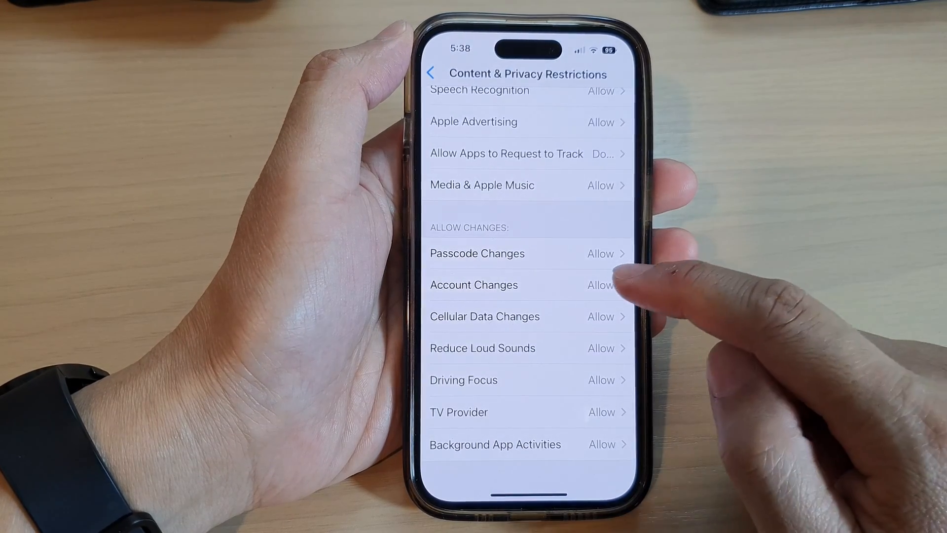
- Toggle Account Changes to Don't Allow and back to Allow, then return to Screen Time
click(474, 284)
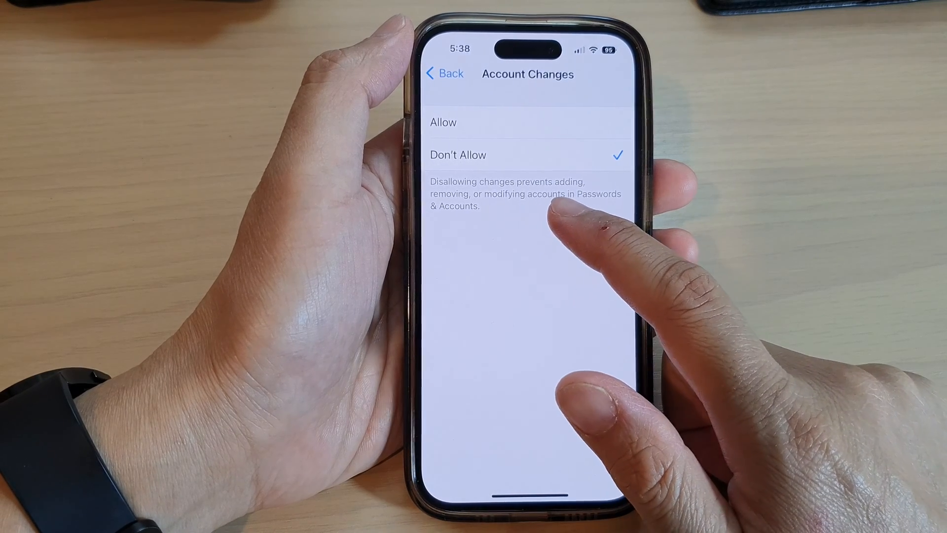
mouse_move(555, 242)
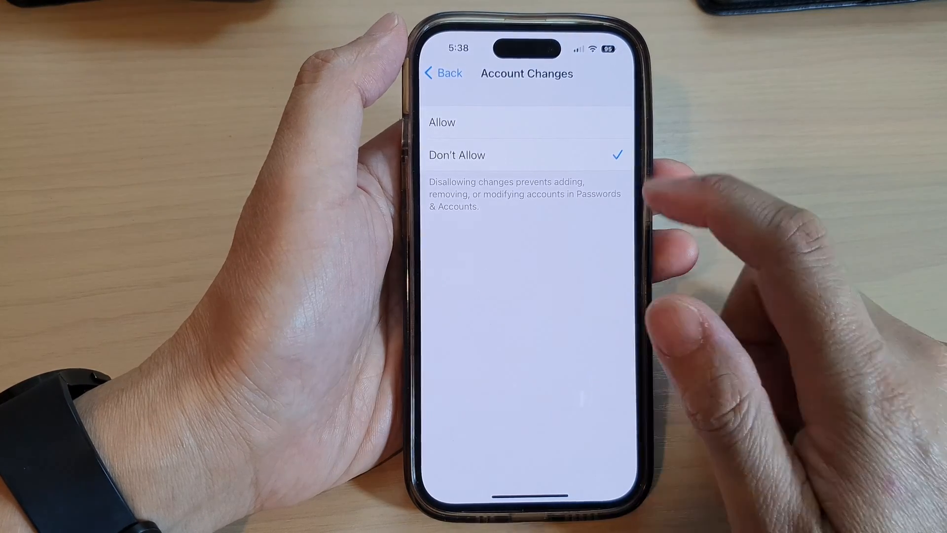
click(442, 122)
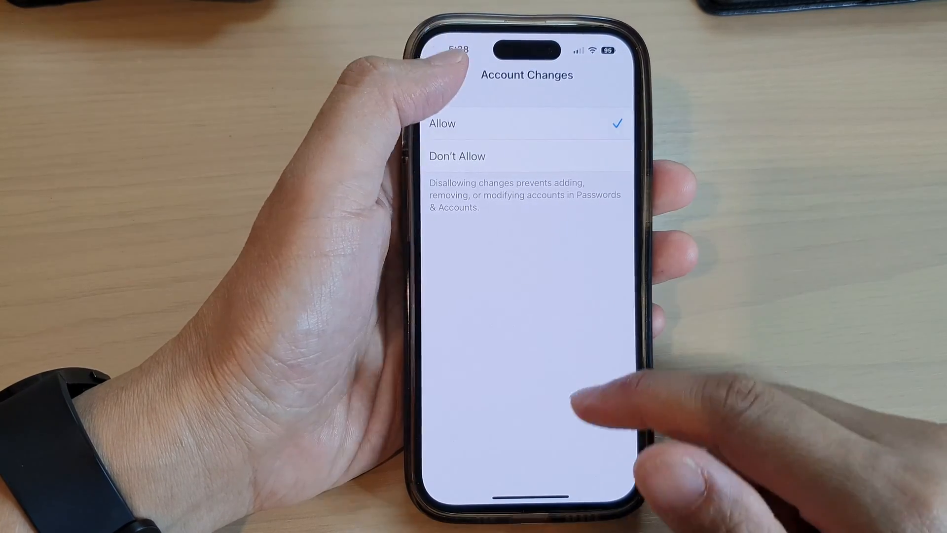
click(453, 74)
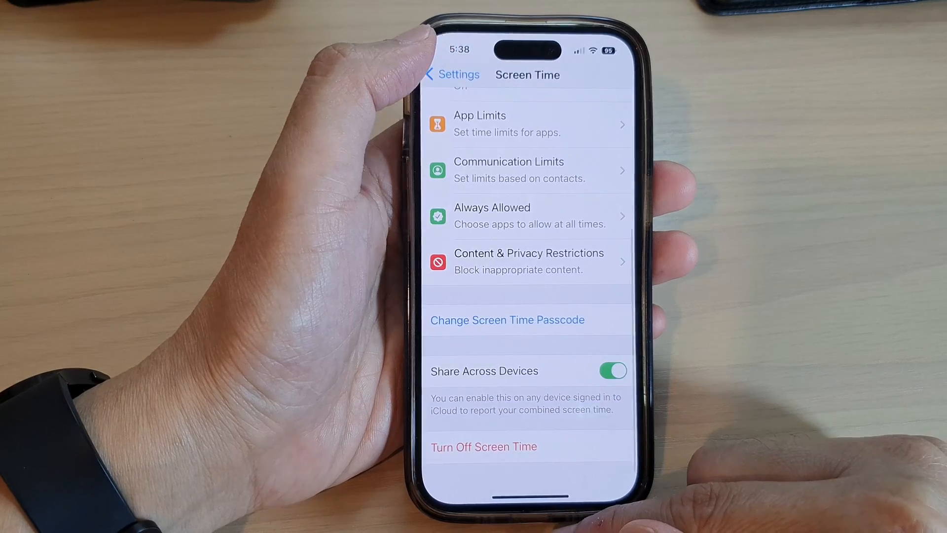